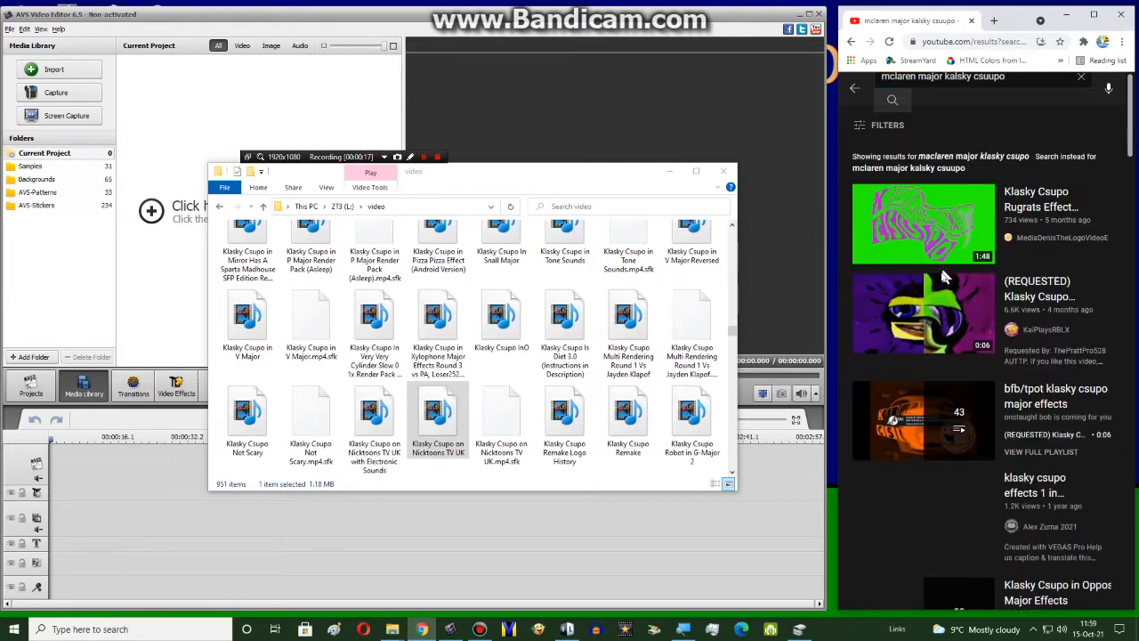
# Play the 'Klasky Csupo In McLaren Major' video from the YouTube search results.
pyautogui.click(923, 223)
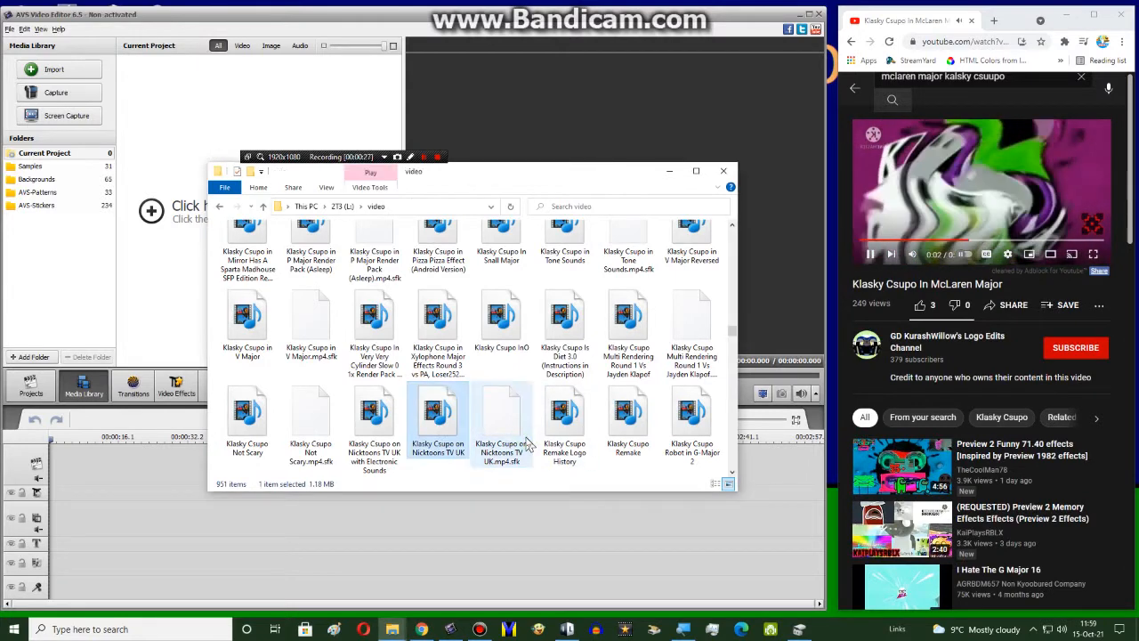